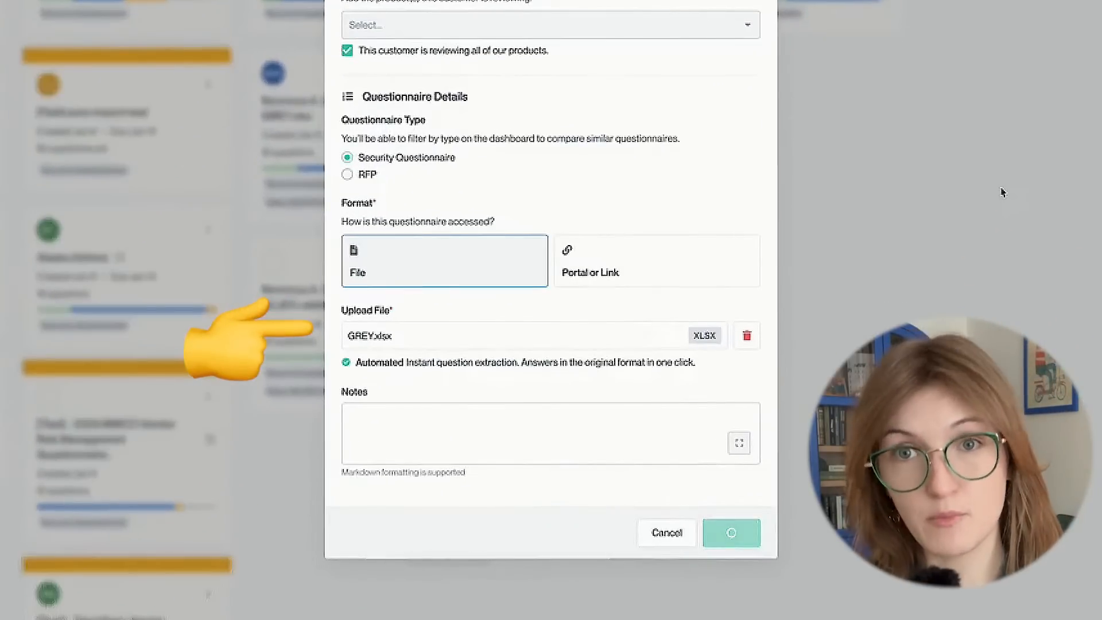
Step: Import GREY.xlsx, review the AI-filled Answers, and export the answered questionnaire as XLS
left_click(732, 533)
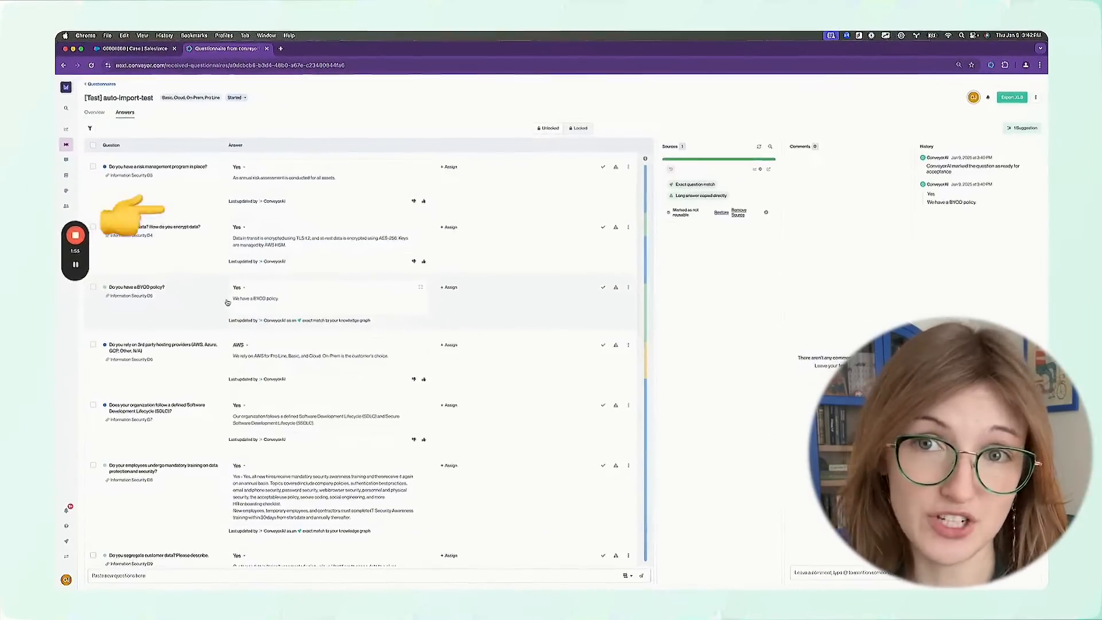
left_click(94, 113)
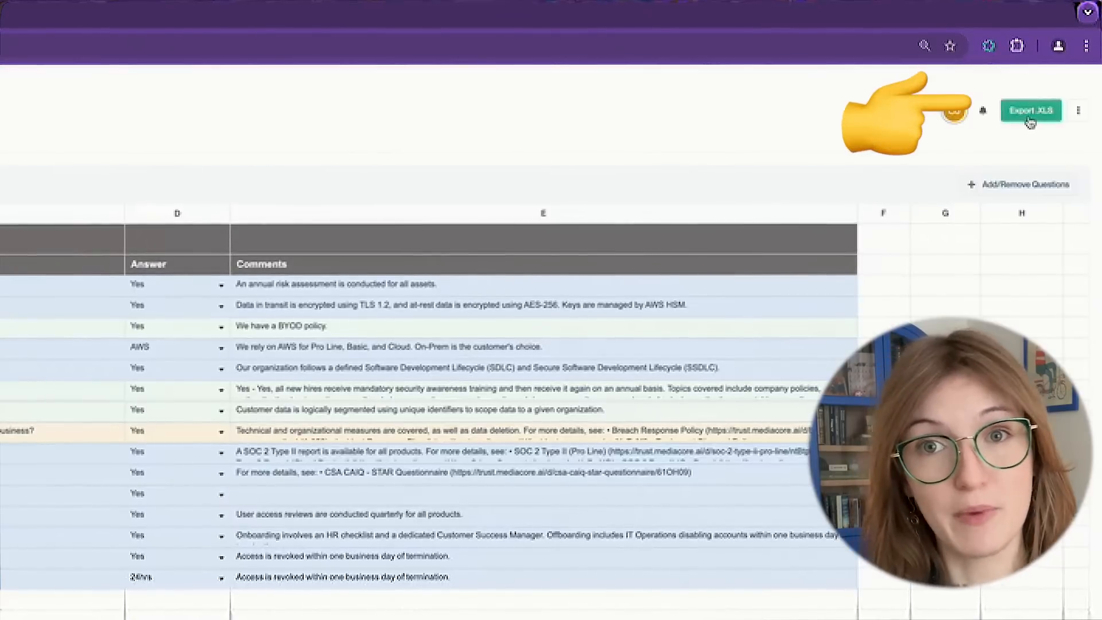
left_click(1031, 107)
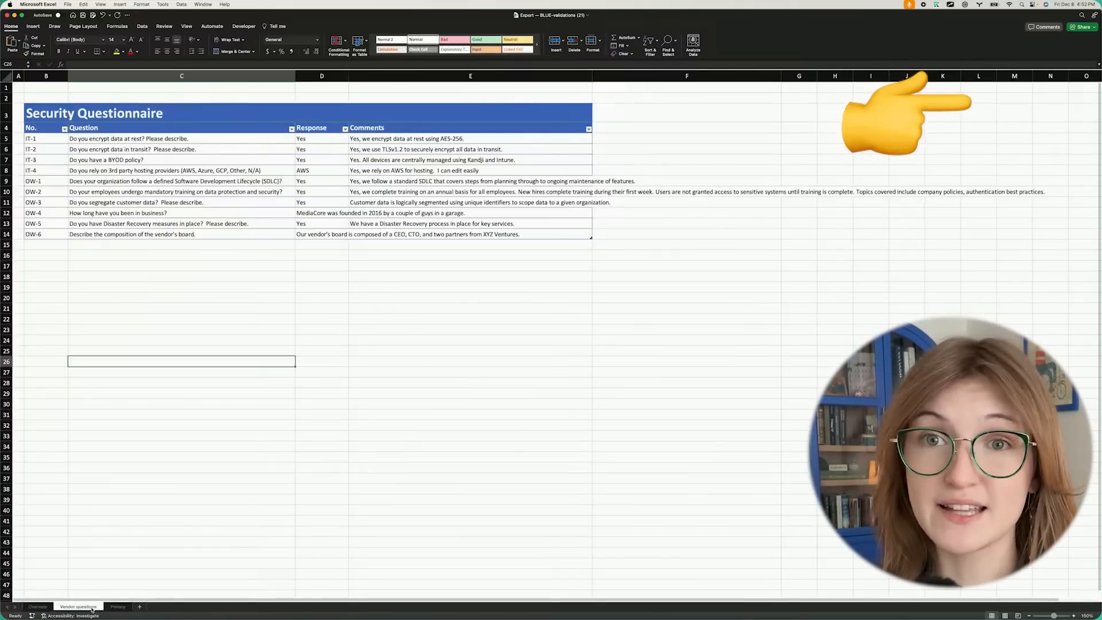
Step: Review the Response and Comments columns of the exported Security Questionnaire sheet in Excel
left_click(322, 170)
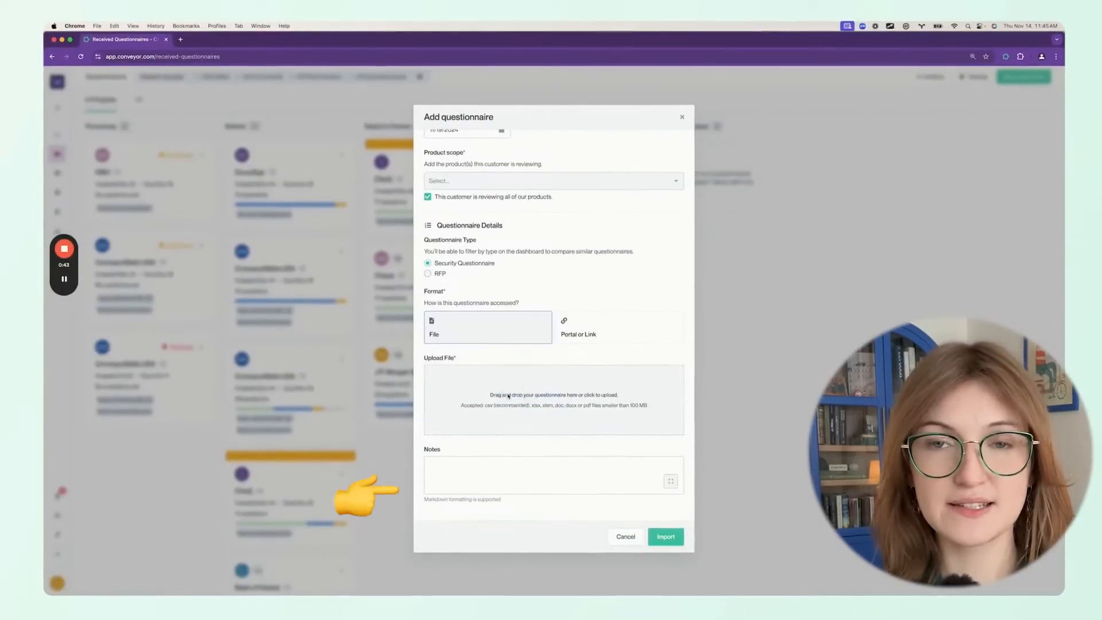
Step: Upload a .docx security questionnaire for import and scroll through its AI-drafted answers
left_click(666, 538)
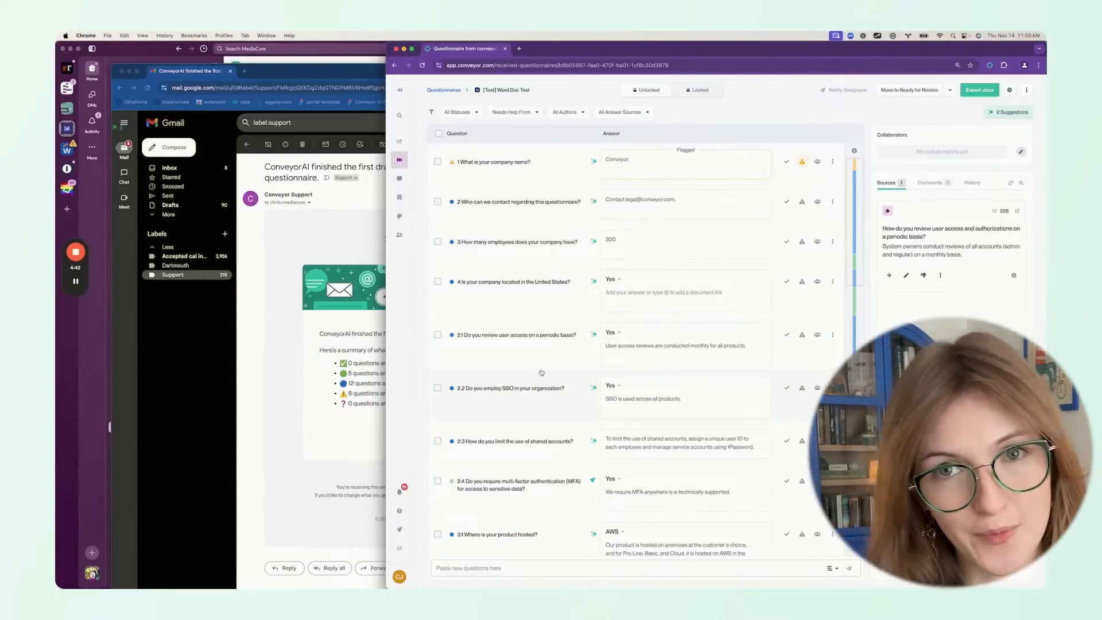
scroll("down", 3)
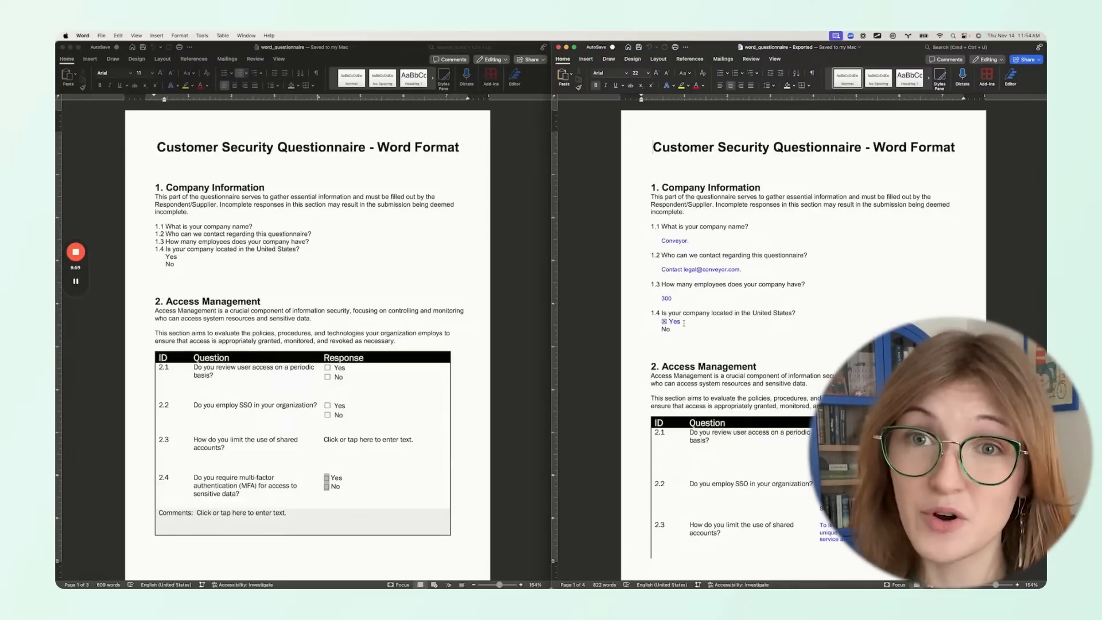
Step: Scroll the blank and exported Word questionnaires to compare the answered sections
scroll("down", 3)
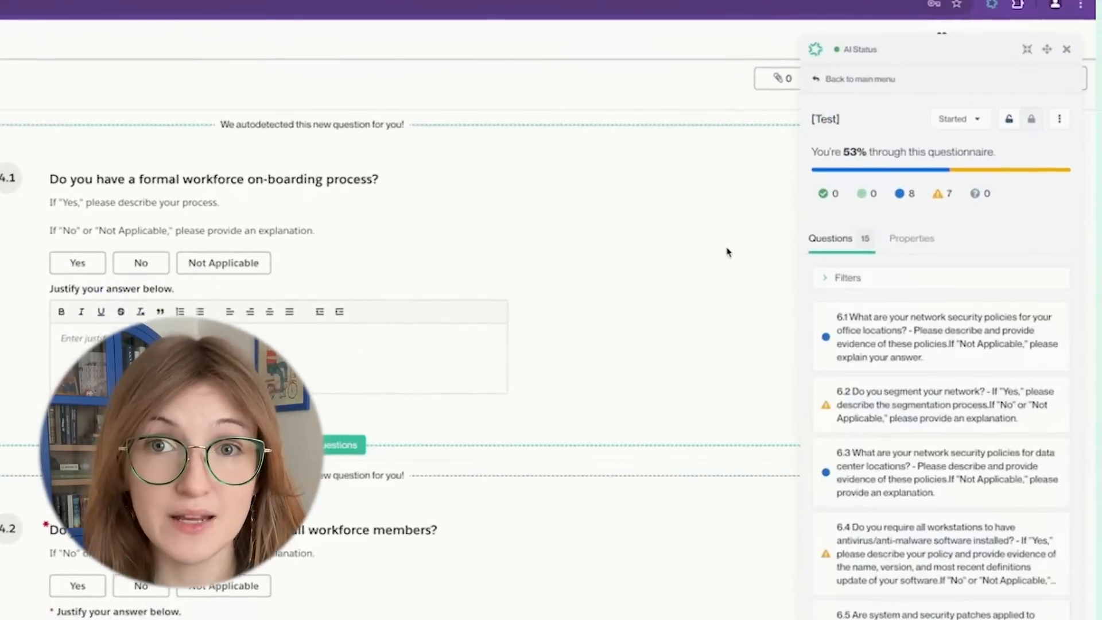
Step: Scroll the extension sidebar to review AI Status at 53% and the detected Questions list
scroll("down", 3)
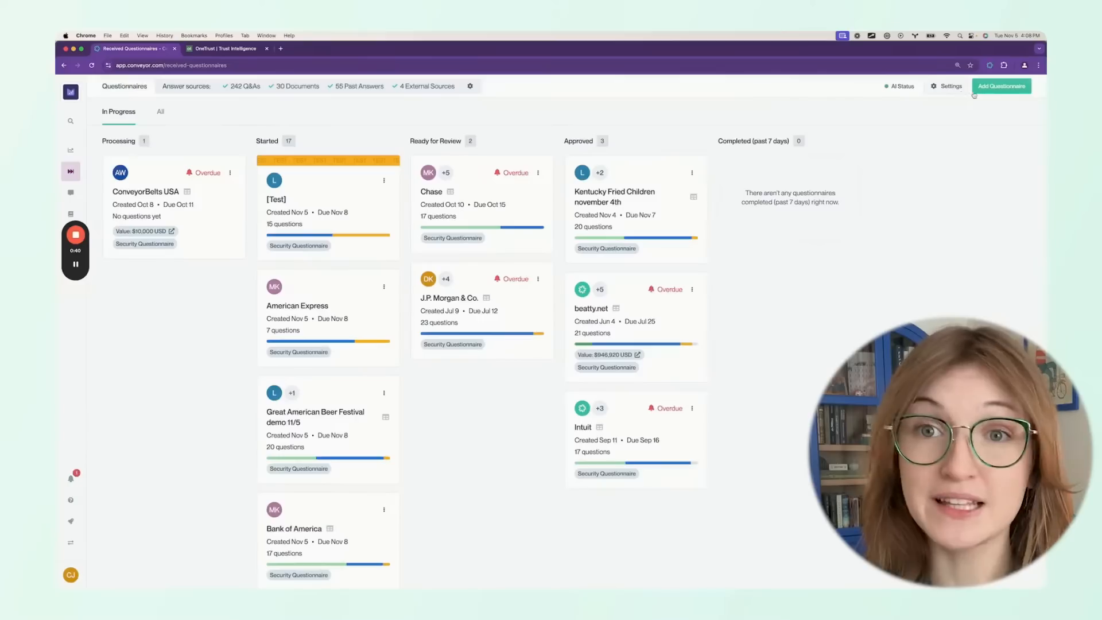
Step: Add a new questionnaire in Portal or Link format with its URL and save it
left_click(1001, 85)
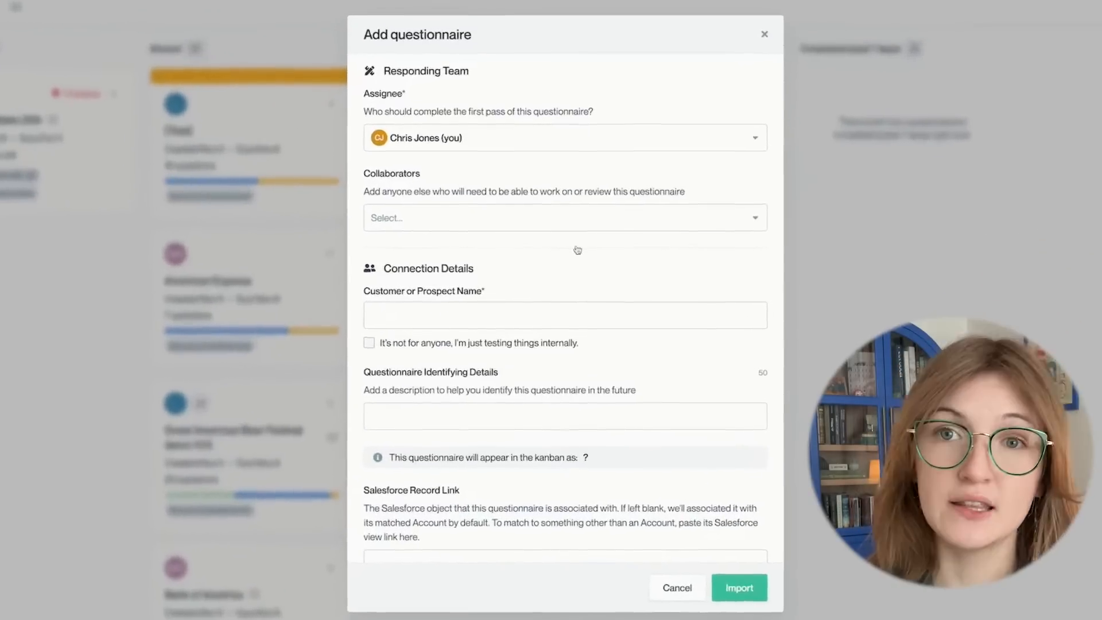
scroll("down", 3)
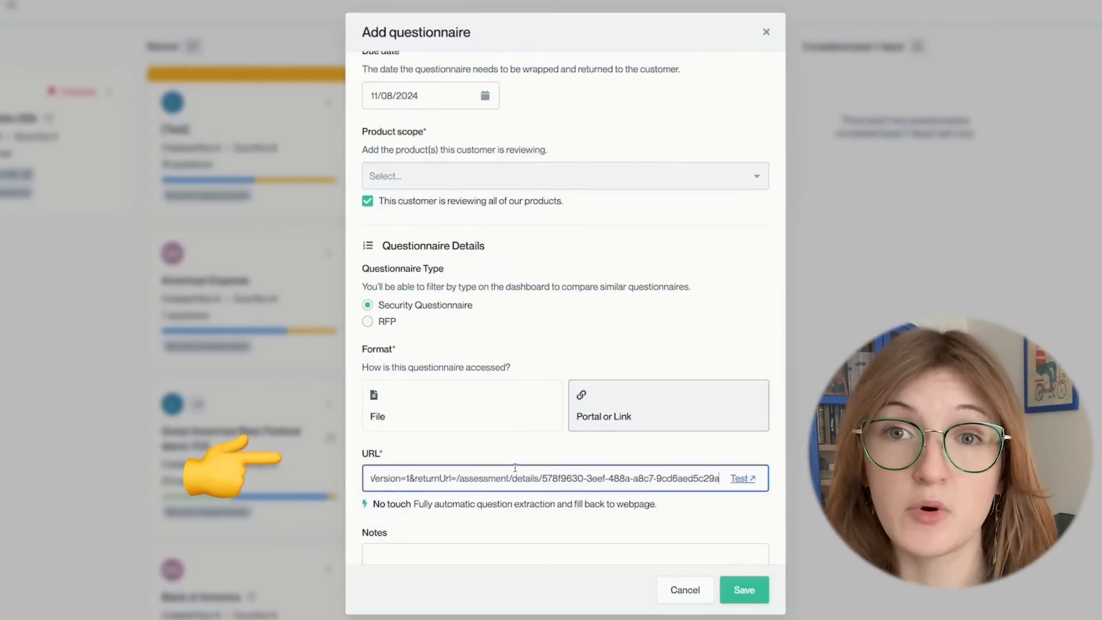
left_click(744, 606)
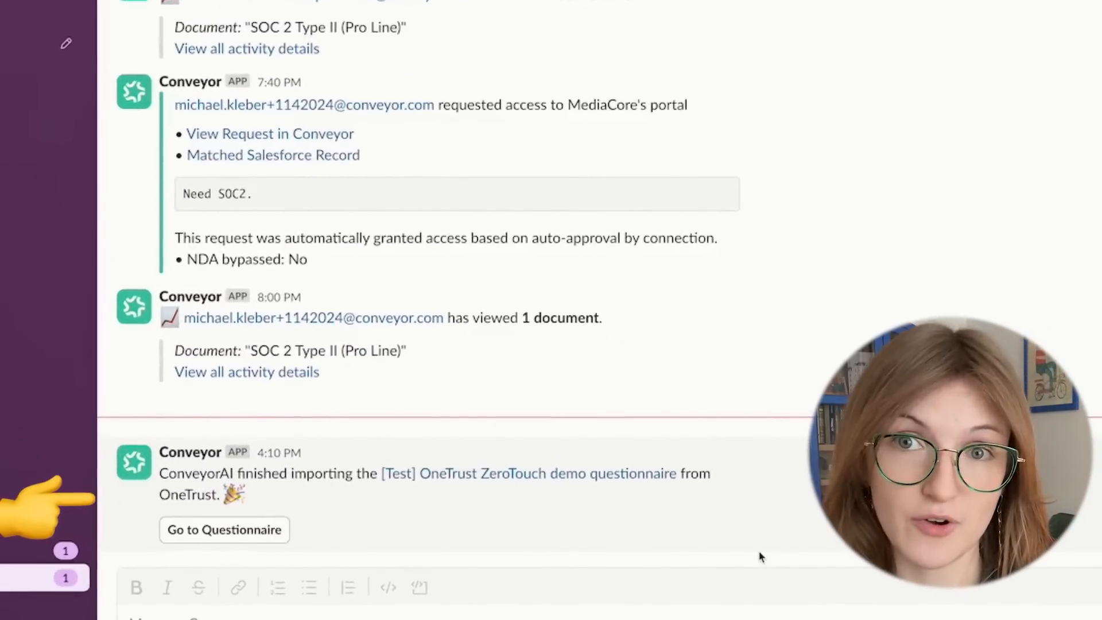
Step: Go to the imported OneTrust ZeroTouch demo questionnaire from Slack and review its drafted answers and sources
left_click(224, 530)
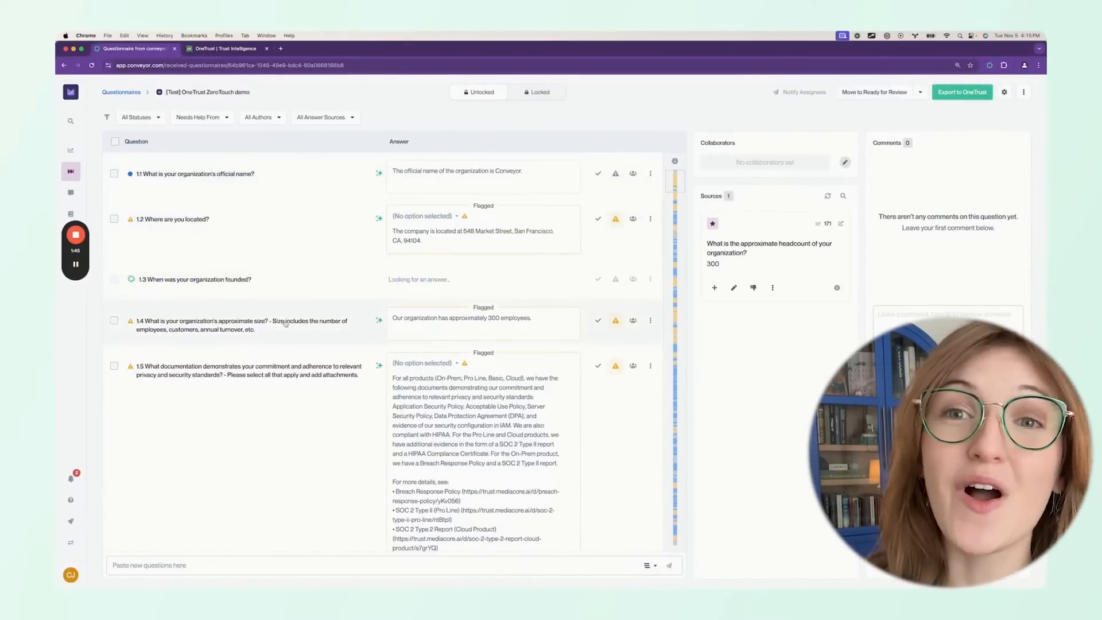
scroll("down", 3)
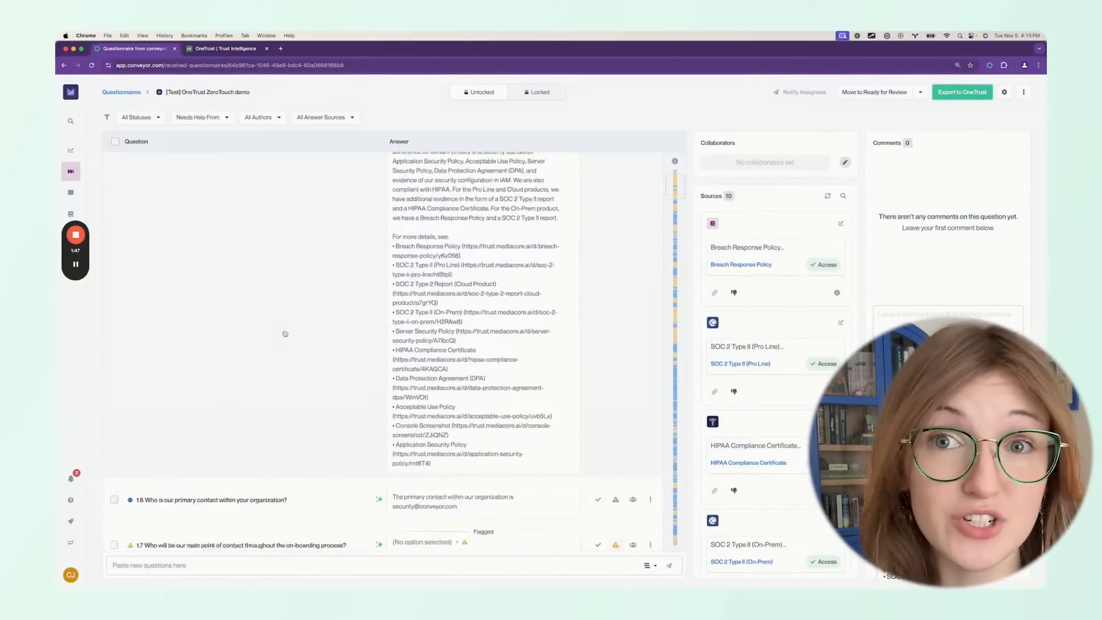
scroll("down", 3)
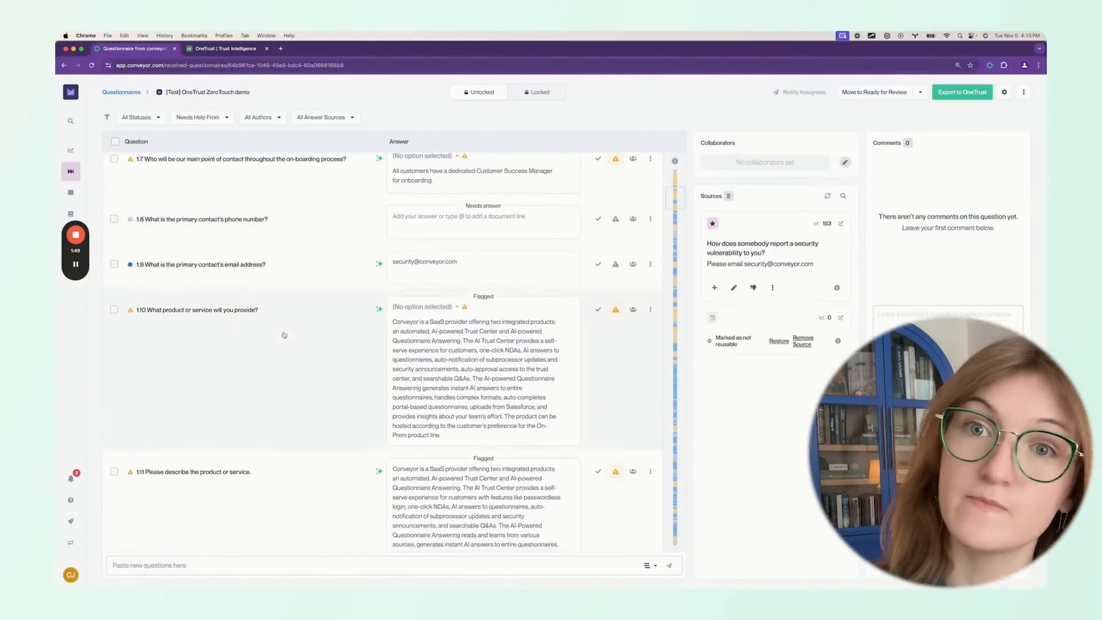
left_click(962, 92)
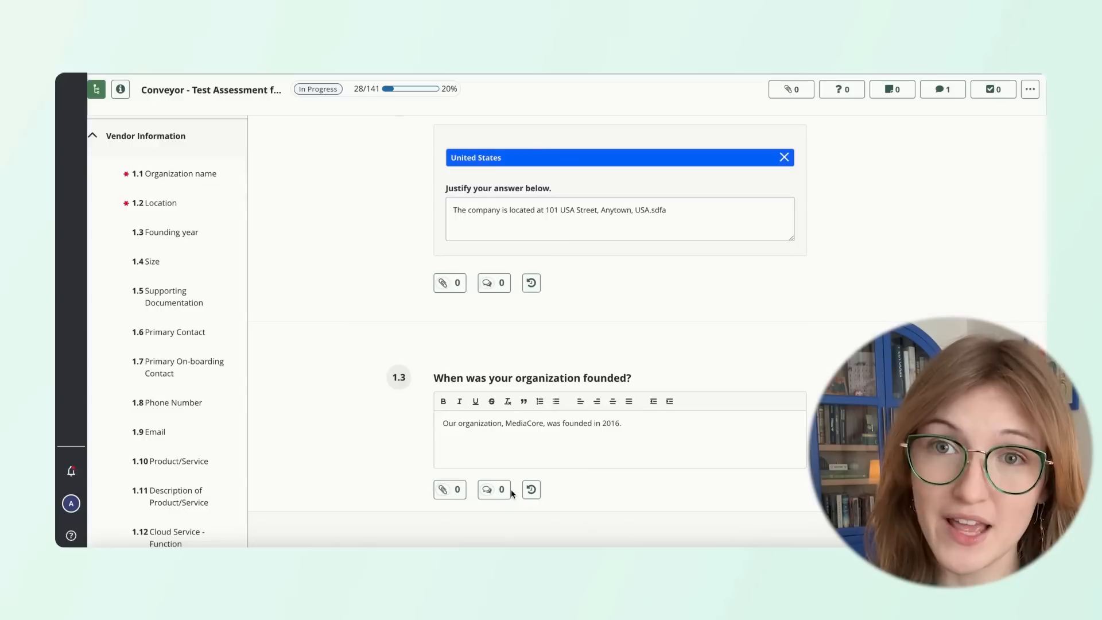
Step: Scroll through the autofilled OneTrust assessment answers, such as founding year and organization size
scroll("down", 3)
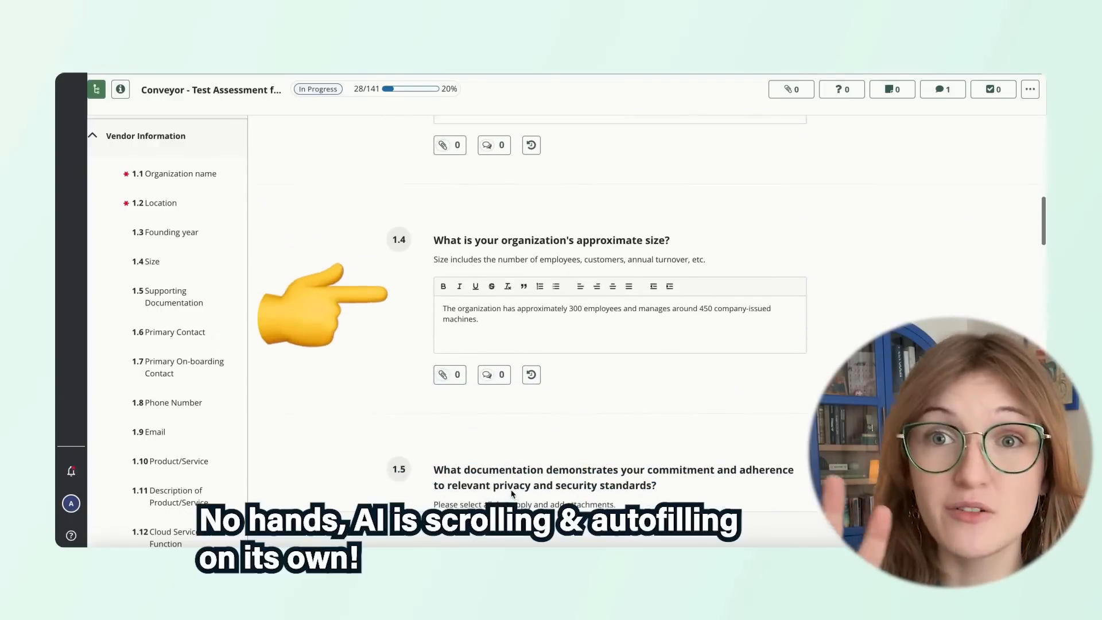
scroll("down", 3)
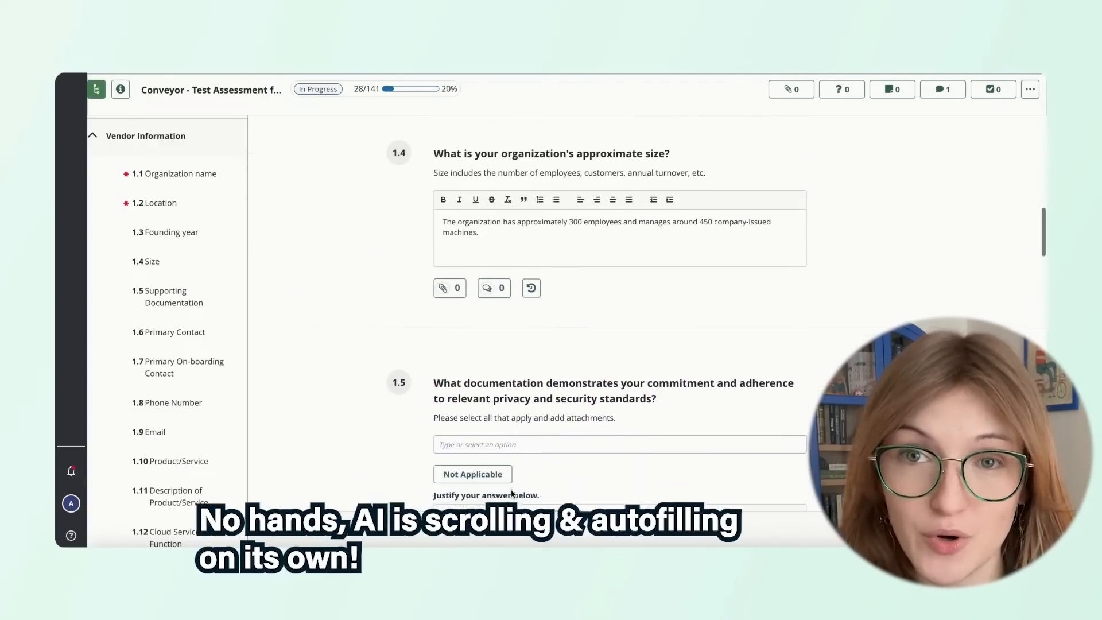